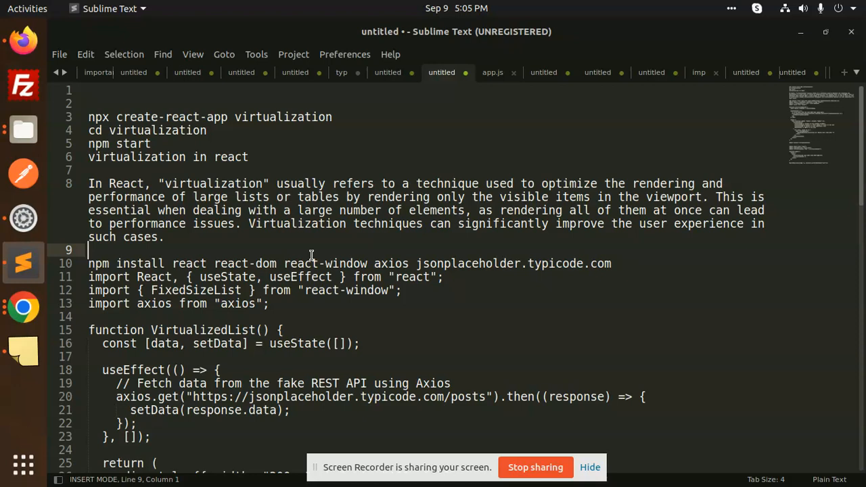
Read through the React virtualization notes and react-window example in Sublime Text
{"action": "double_click", "coordinate": [352, 184]}
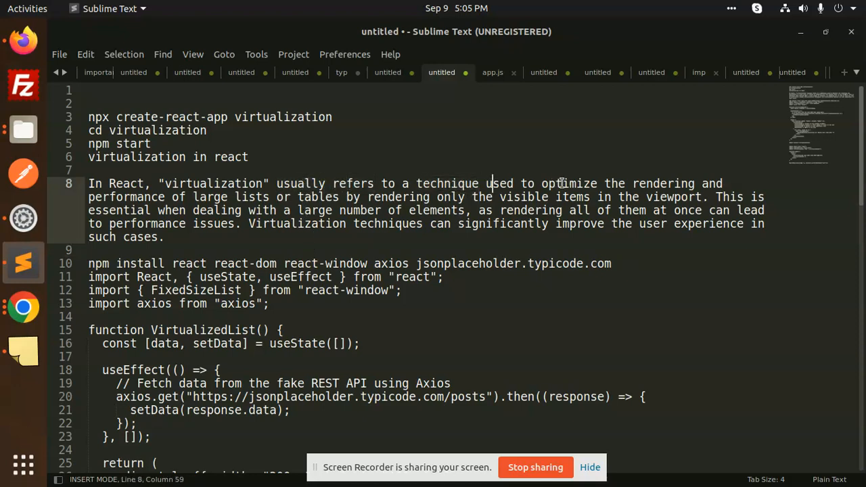
{"action": "double_click", "coordinate": [569, 184]}
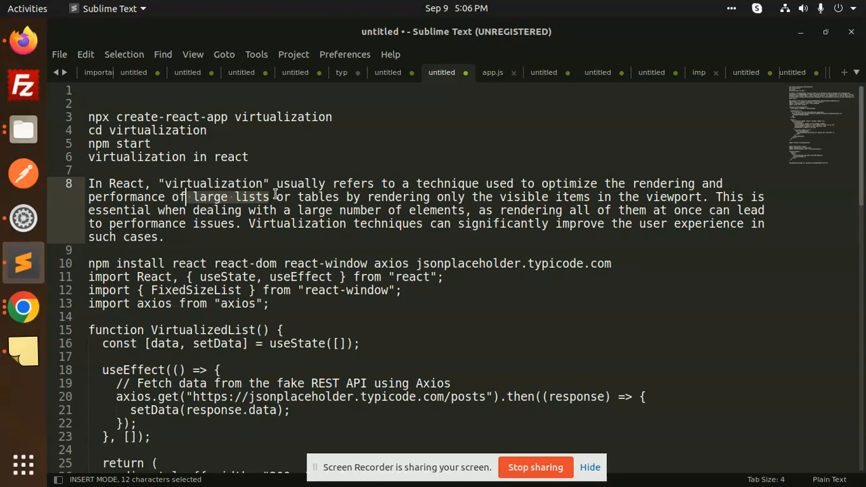
{"action": "left_click", "coordinate": [349, 197]}
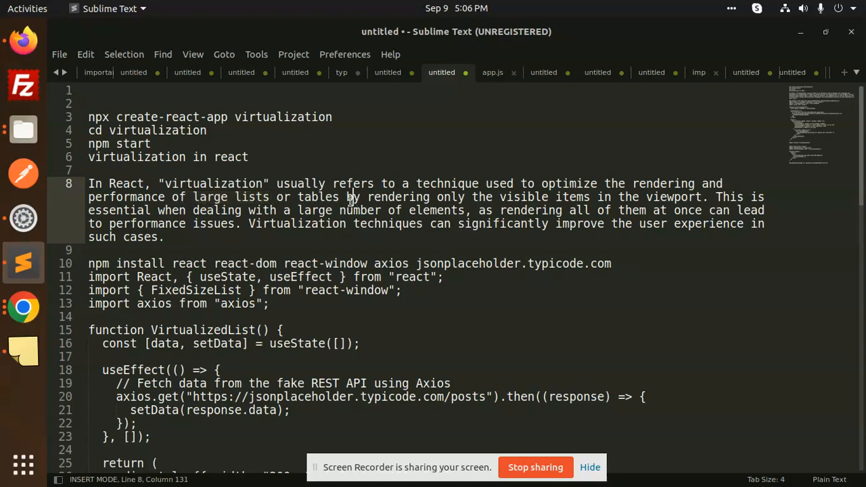
{"action": "double_click", "coordinate": [212, 184]}
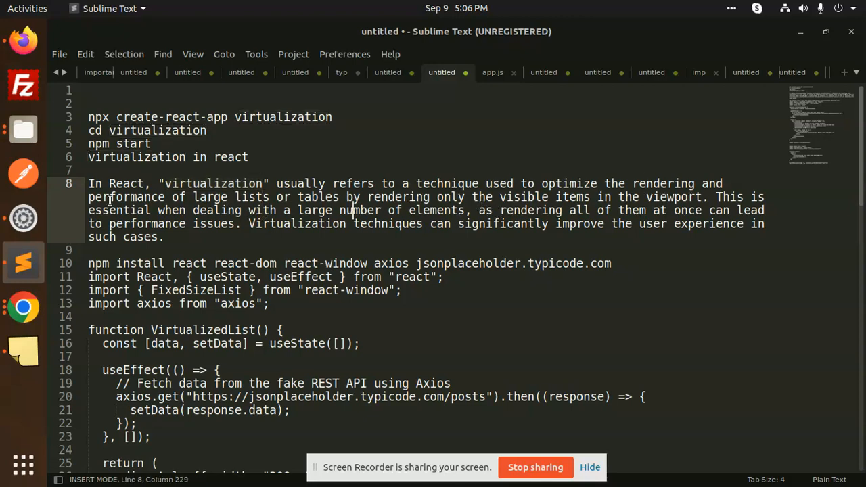
{"action": "left_click", "coordinate": [336, 197]}
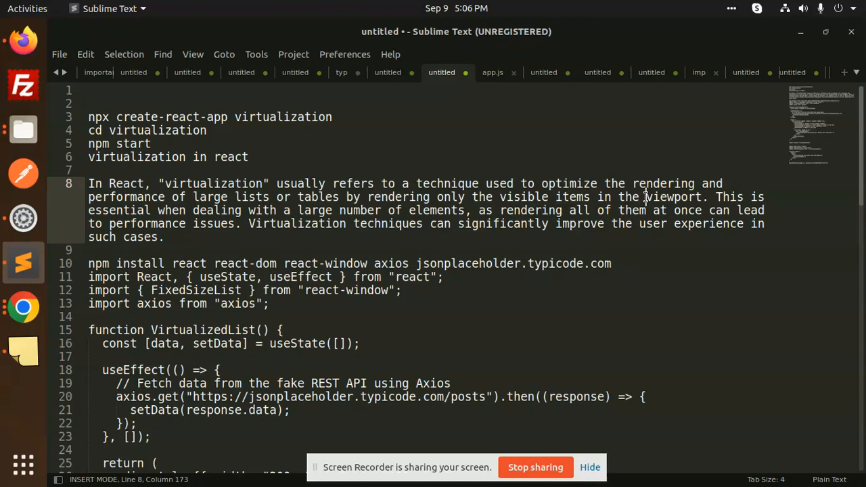
Bring up the Files browser at /var/www/html/React showing the project folders
{"action": "double_click", "coordinate": [525, 198]}
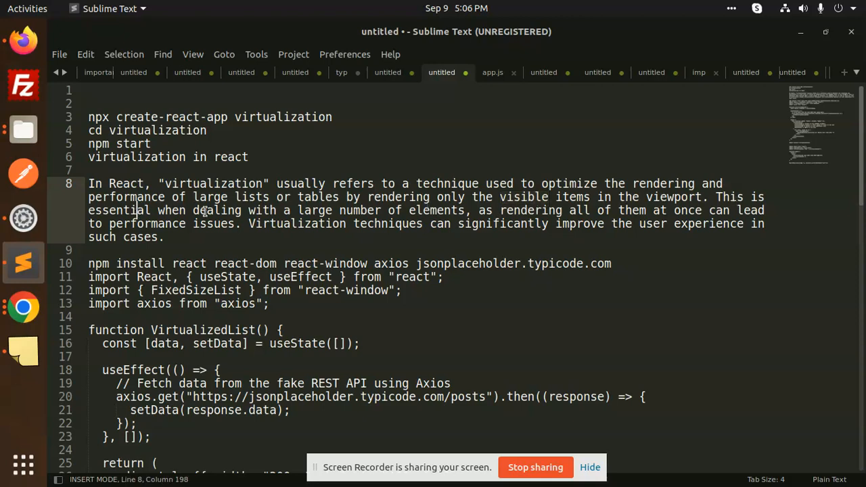
{"action": "left_click", "coordinate": [449, 211]}
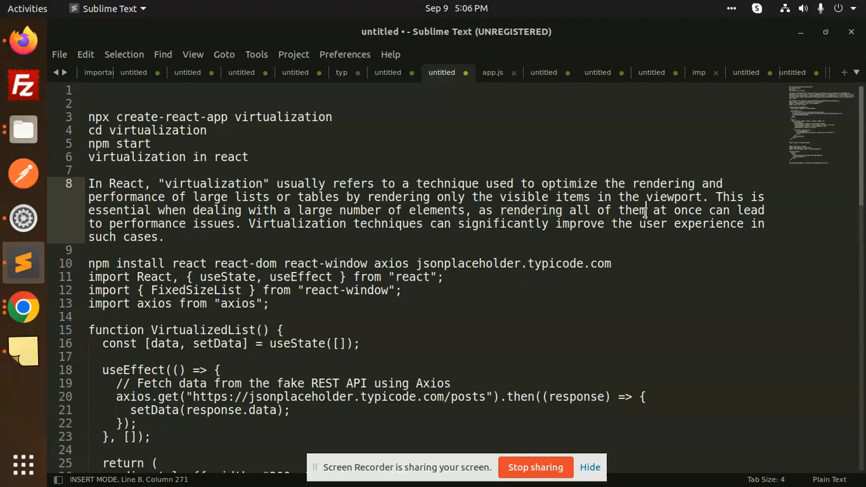
{"action": "mouse_move", "coordinate": [146, 233]}
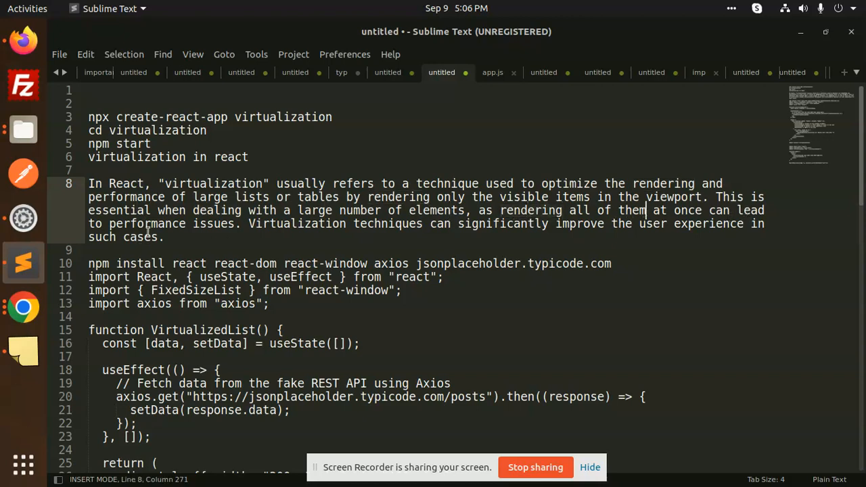
{"action": "double_click", "coordinate": [214, 223]}
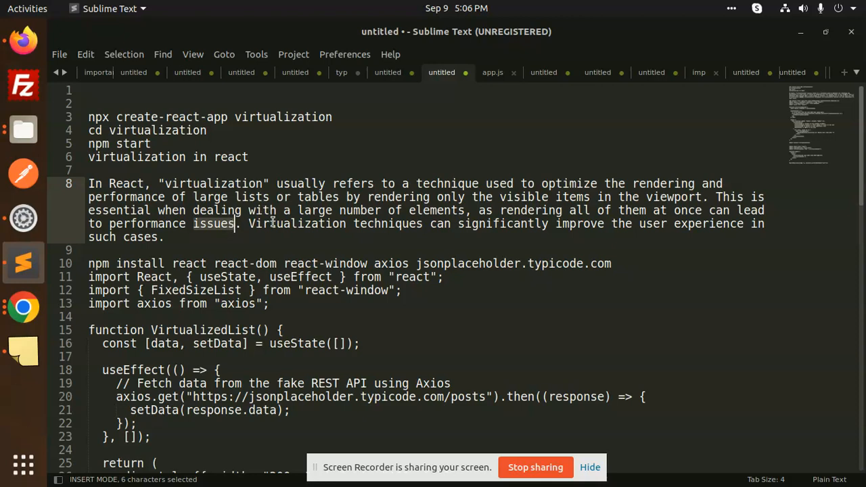
{"action": "left_click", "coordinate": [513, 224]}
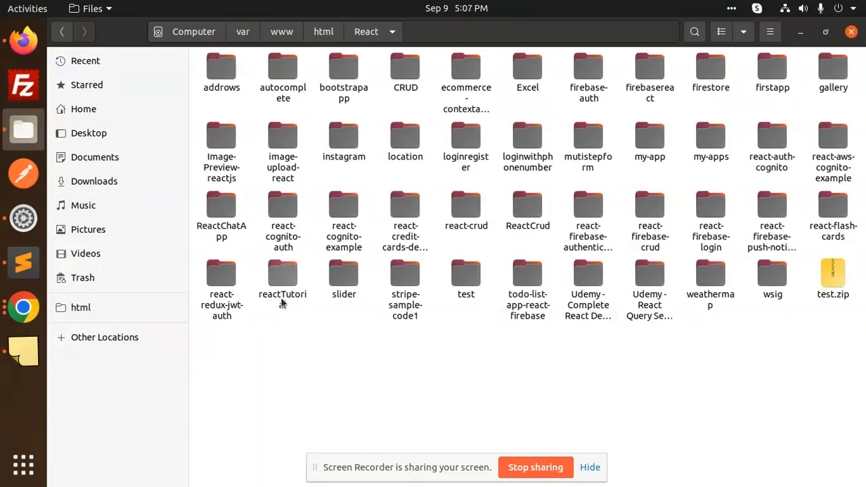
Open a terminal in reactTutorial/ReactProjects and create the React app 'virtualization'
{"action": "double_click", "coordinate": [282, 277]}
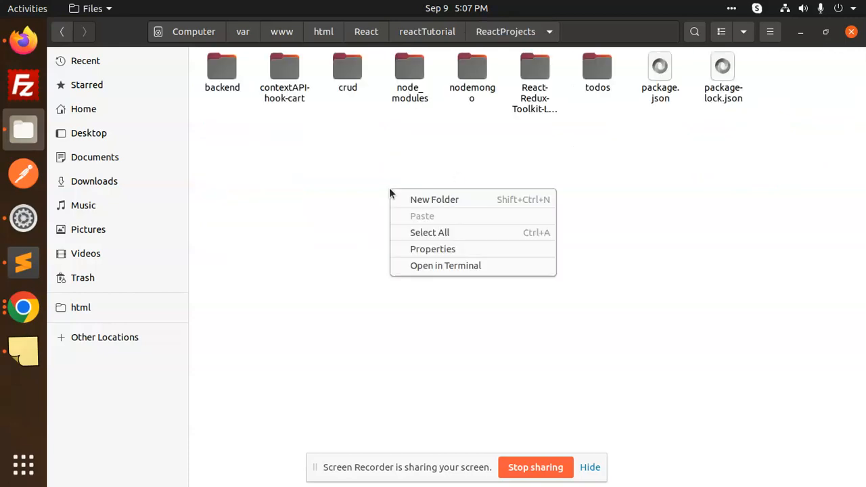
{"action": "left_click", "coordinate": [446, 265]}
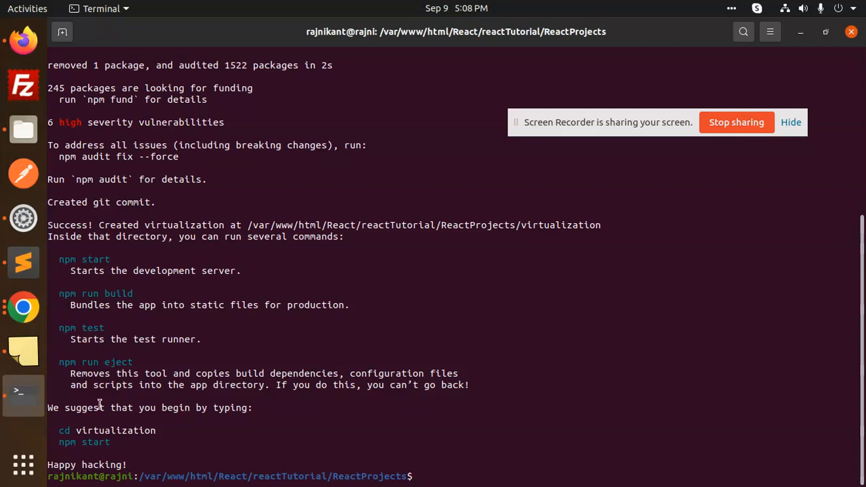
Move the terminal into the virtualization project folder with cd virtualization
{"action": "triple_click", "coordinate": [106, 430]}
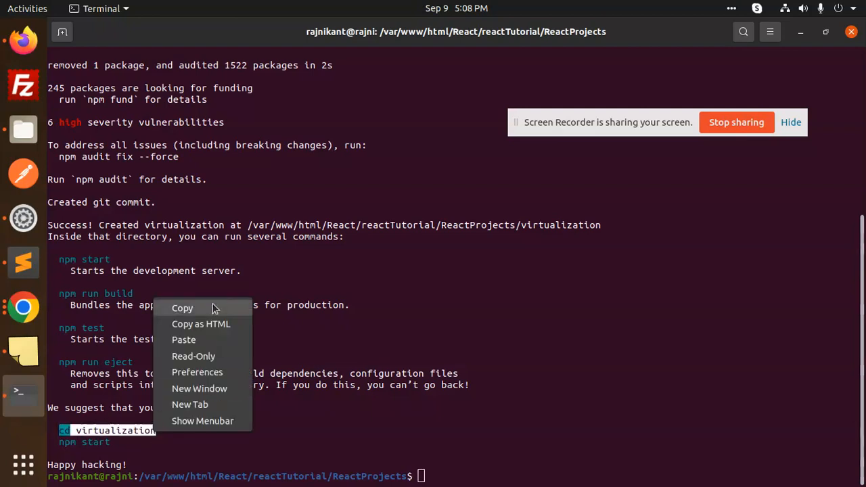
{"action": "left_click", "coordinate": [184, 340]}
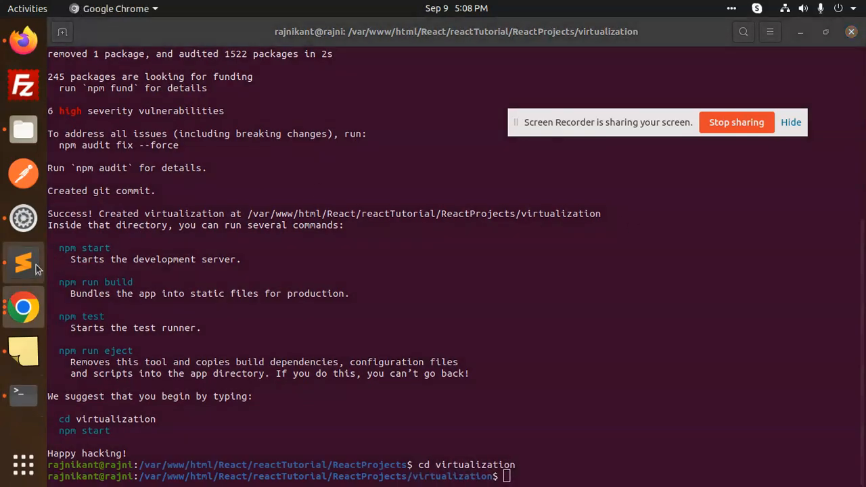
{"action": "left_click", "coordinate": [23, 263]}
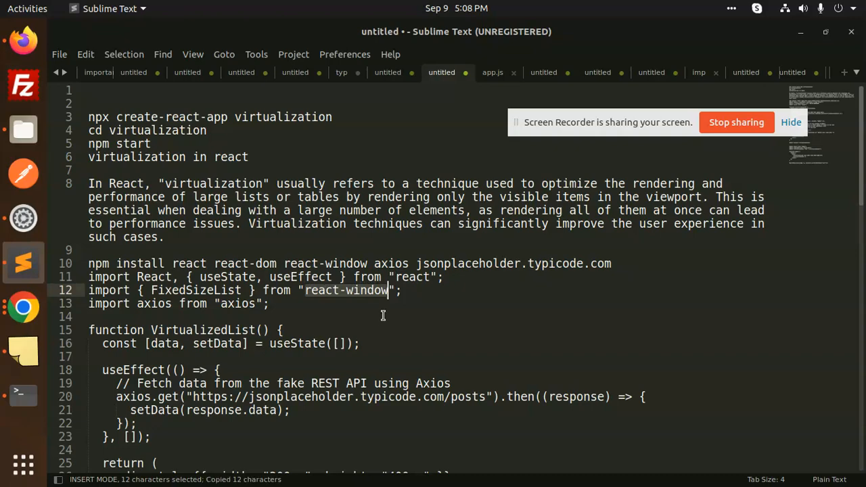
{"action": "left_click", "coordinate": [23, 395]}
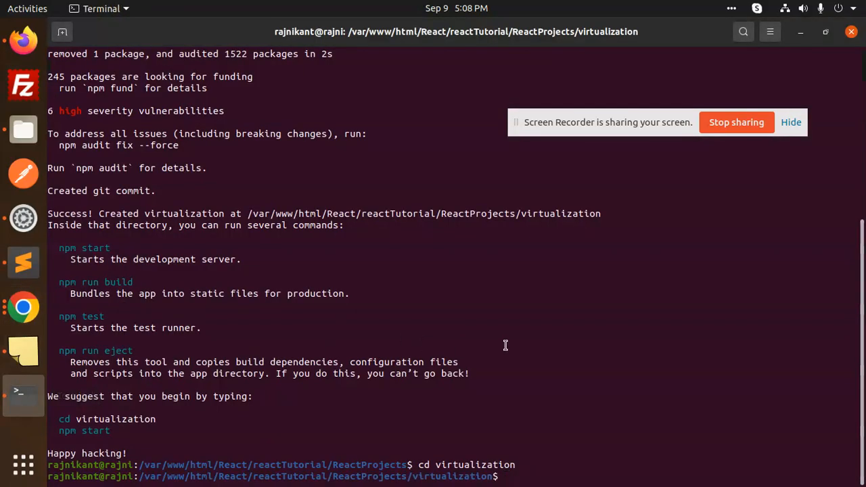
Install the react-window and axios packages with npm
{"action": "type", "text": "npm i react-window"}
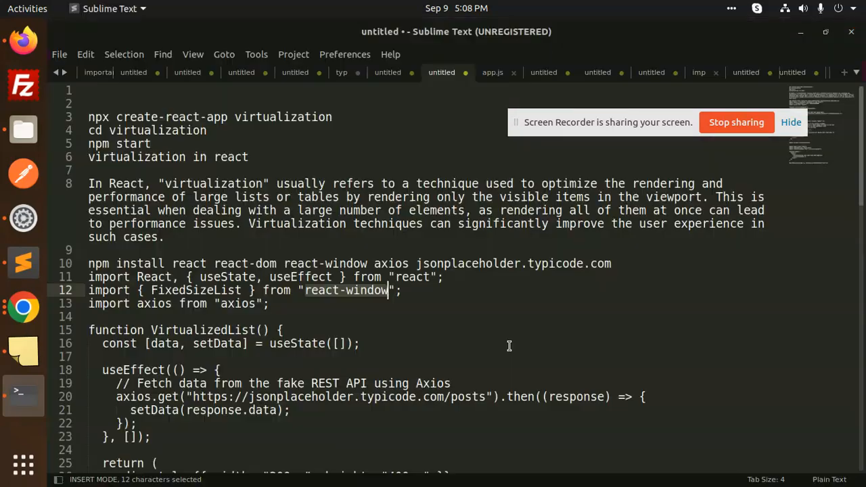
{"action": "mouse_move", "coordinate": [235, 303]}
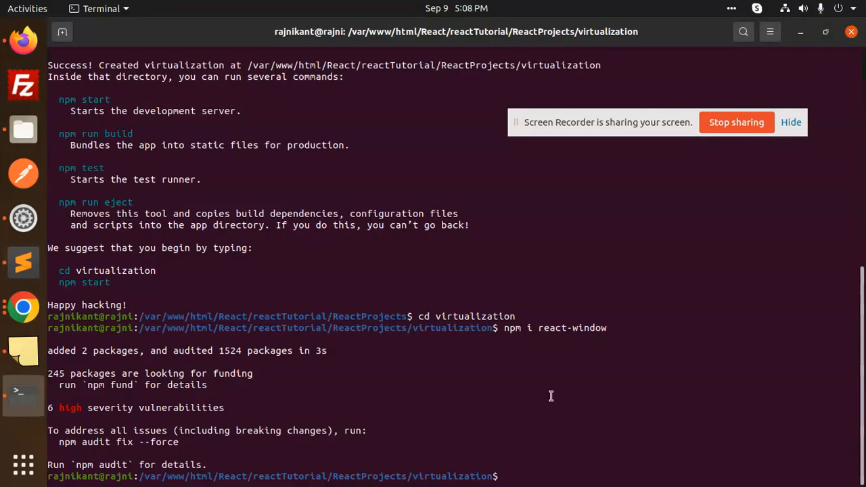
{"action": "type", "text": "npm i a"}
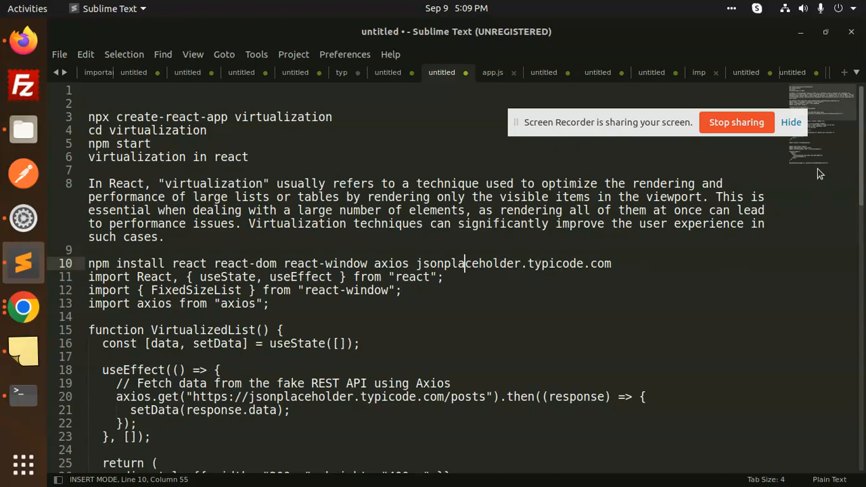
{"action": "scroll", "scroll_direction": "down", "scroll_amount": 3}
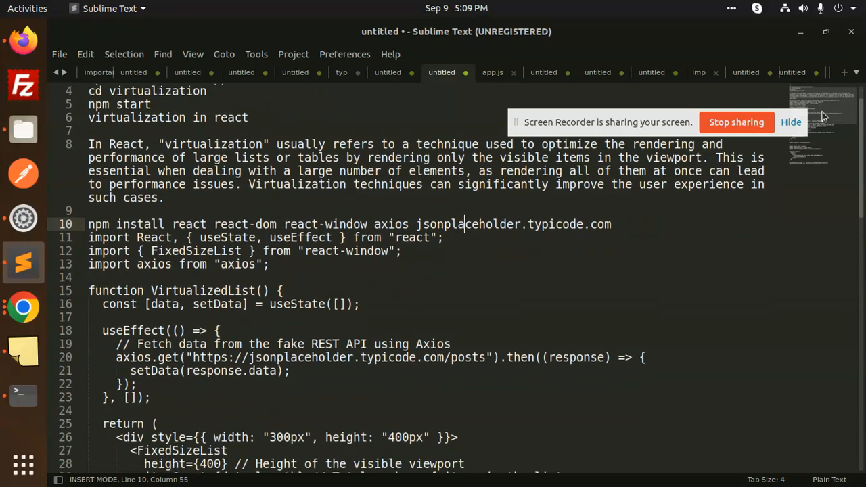
{"action": "scroll", "scroll_direction": "down", "scroll_amount": 3}
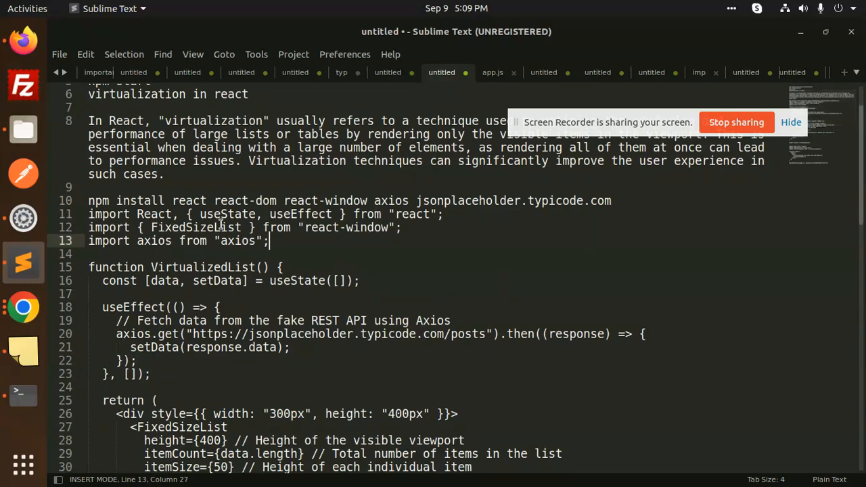
{"action": "scroll", "scroll_direction": "down", "scroll_amount": 3}
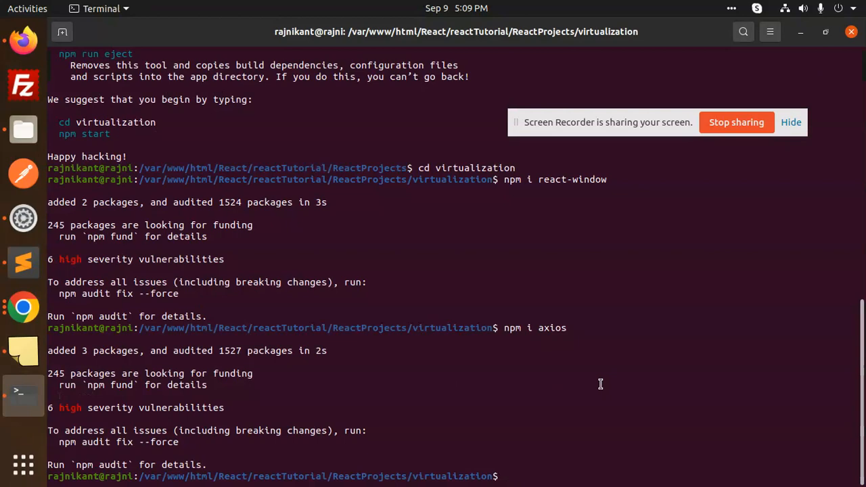
Open the project in VS Code and add src/VirtualizedList.js with the FixedSizeList component code
{"action": "type", "text": "code ."}
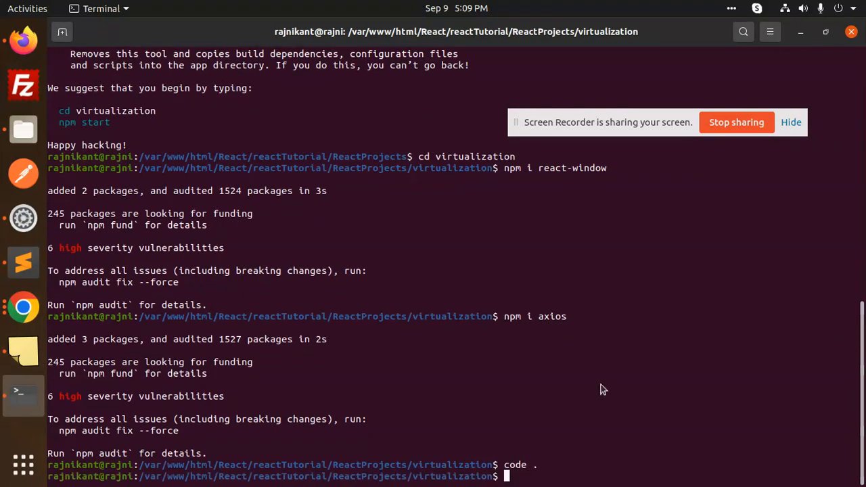
{"action": "key", "text": "Return"}
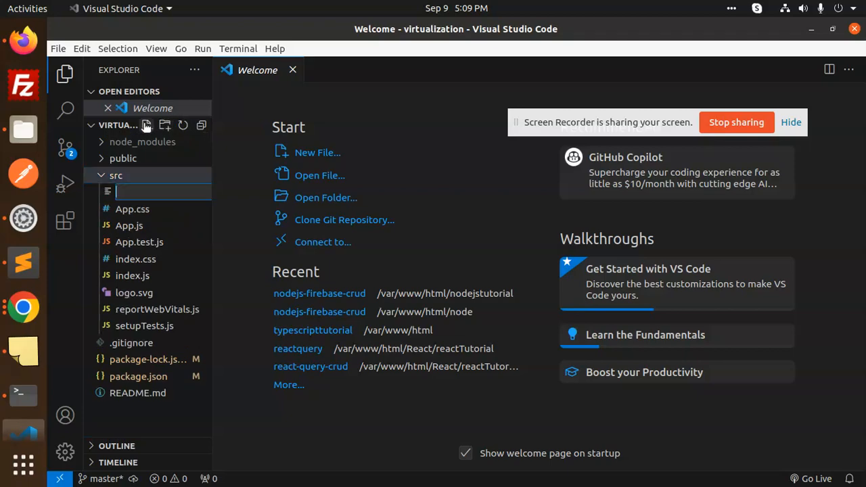
{"action": "type", "text": "VirtualizedList.js"}
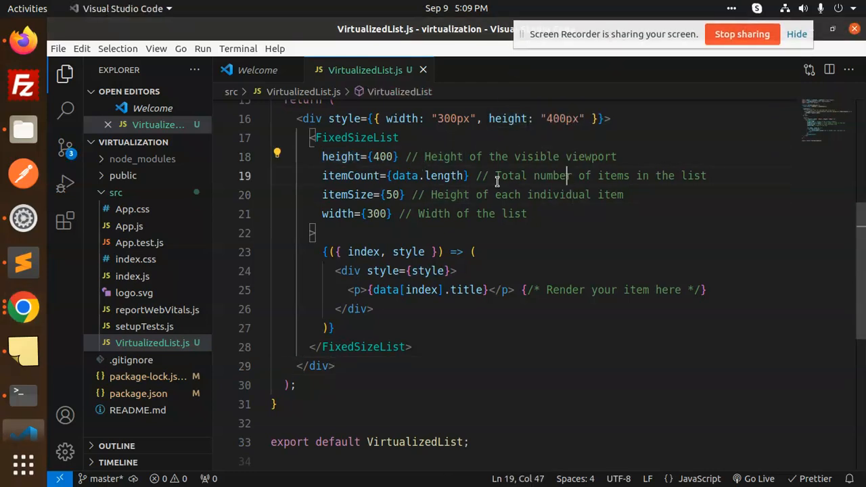
{"action": "left_click", "coordinate": [674, 176]}
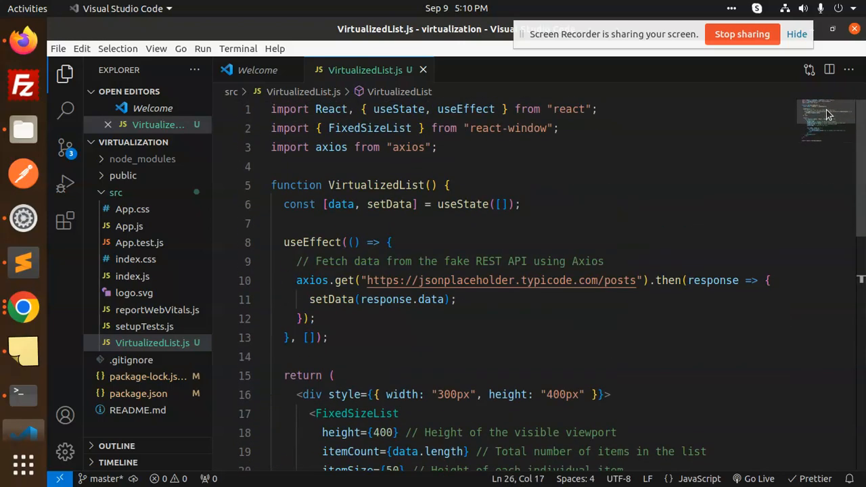
{"action": "left_click", "coordinate": [314, 319]}
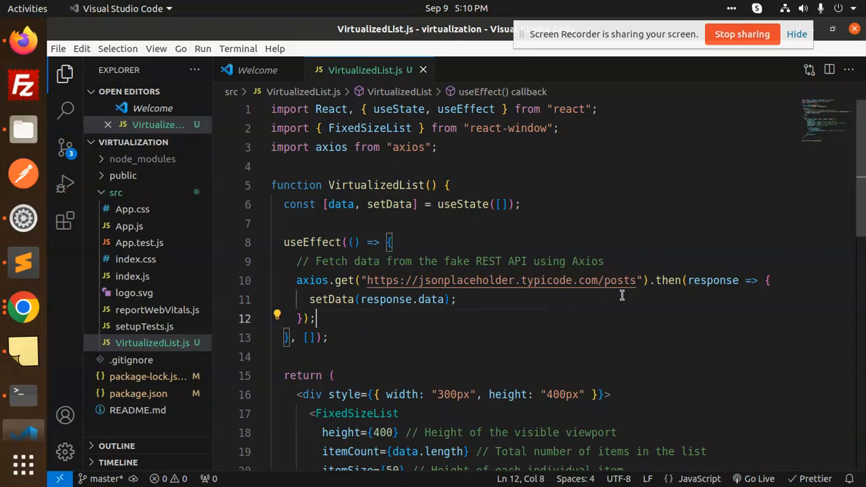
{"action": "mouse_move", "coordinate": [593, 176]}
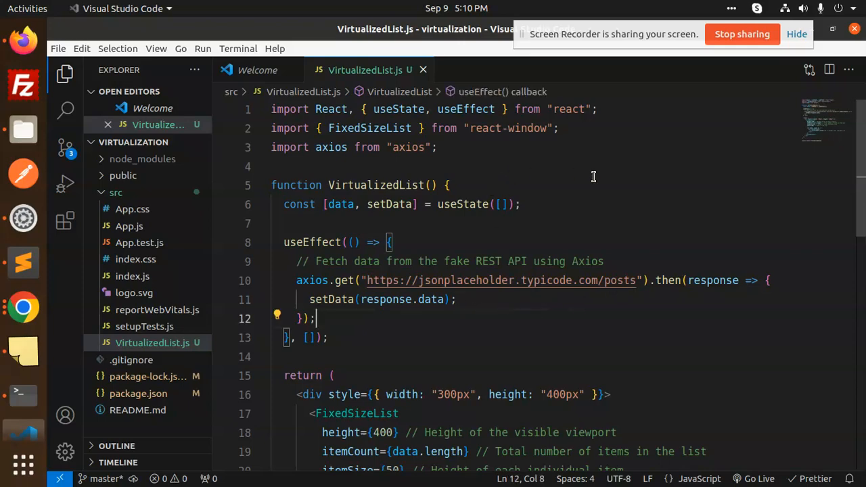
{"action": "mouse_move", "coordinate": [25, 395]}
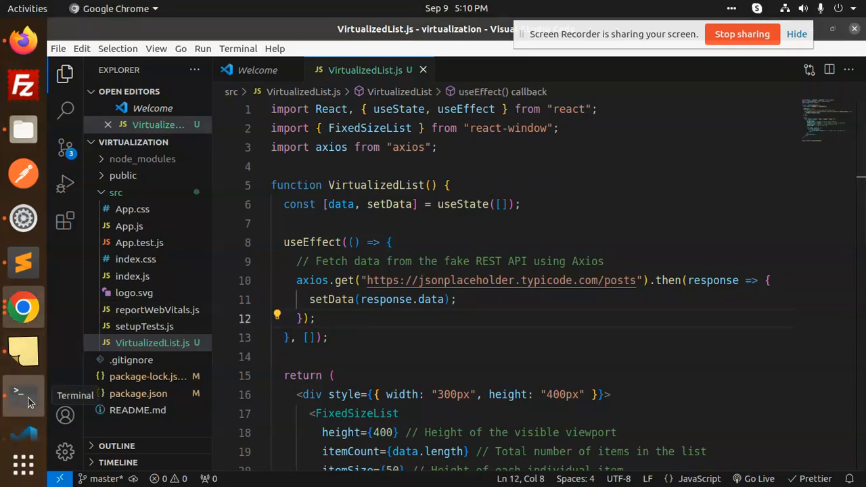
Paste the App component into App.js and import VirtualizedList from './VirtualizedList'
{"action": "left_click", "coordinate": [24, 262]}
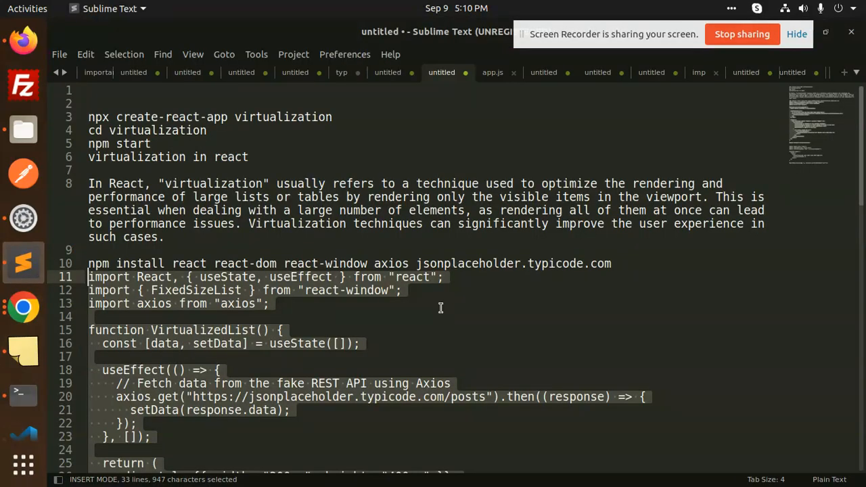
{"action": "scroll", "scroll_direction": "down", "scroll_amount": 3}
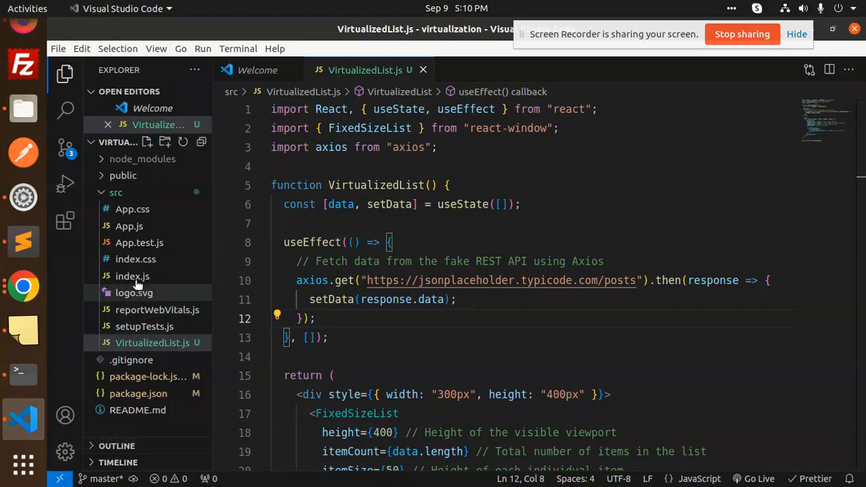
{"action": "left_click", "coordinate": [130, 226]}
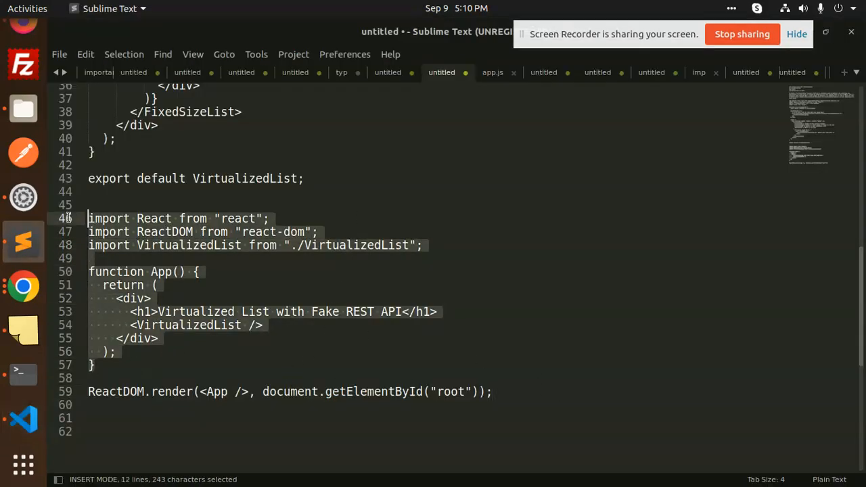
{"action": "key", "text": "ctrl+c"}
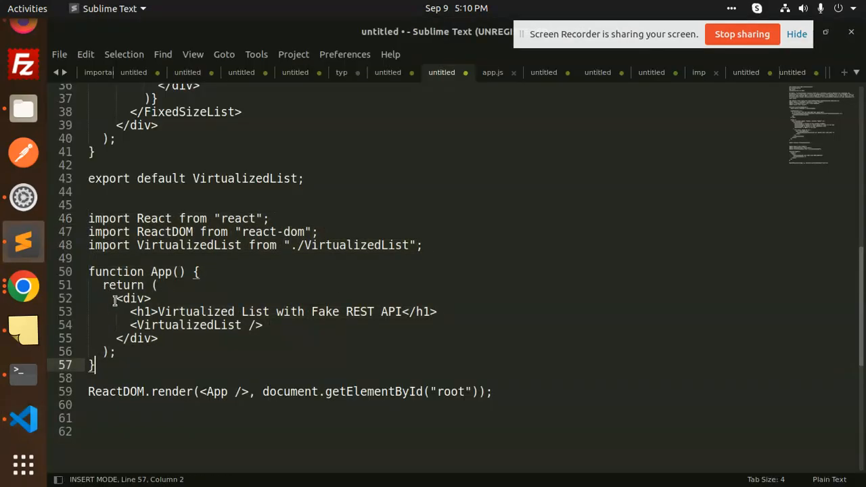
{"action": "left_click_drag", "start_coordinate": [115, 300], "coordinate": [159, 339]}
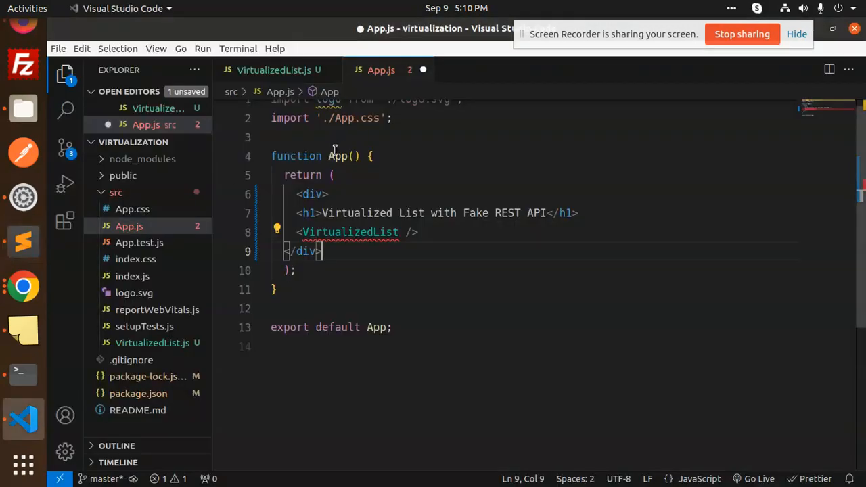
{"action": "type", "text": "import VirtualizedList from \"./VirtualizedList\";"}
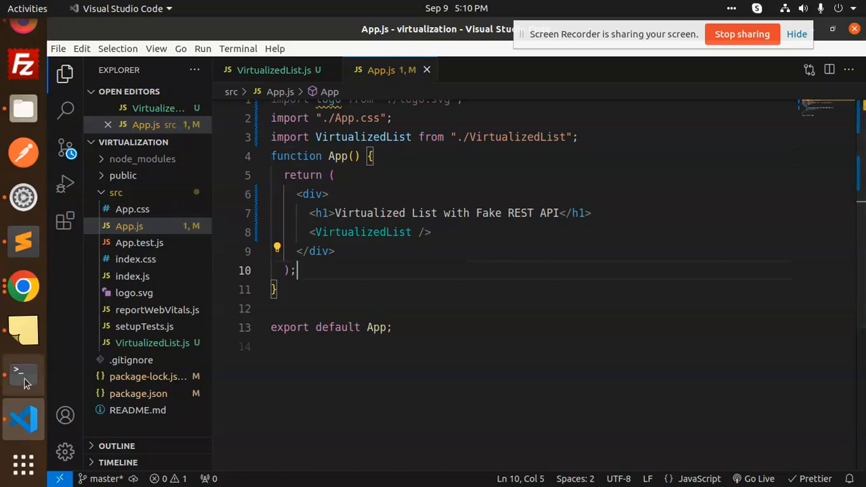
Load localhost:3000 in Firefox and inspect the 50px absolutely positioned row divs of post titles
{"action": "left_click", "coordinate": [21, 374]}
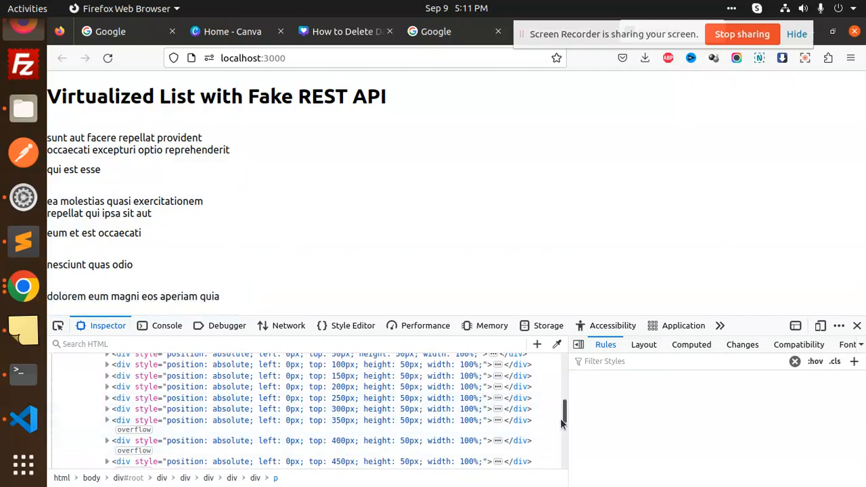
{"action": "scroll", "scroll_direction": "down", "scroll_amount": 3}
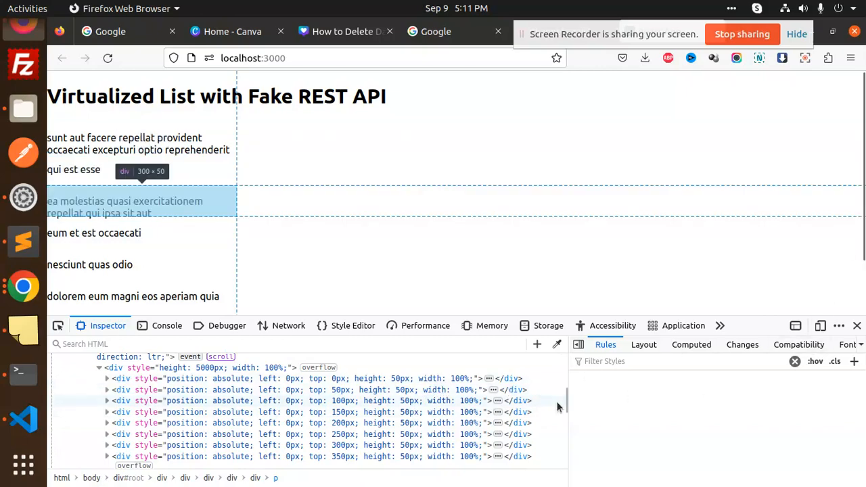
{"action": "scroll", "scroll_direction": "down", "scroll_amount": 3}
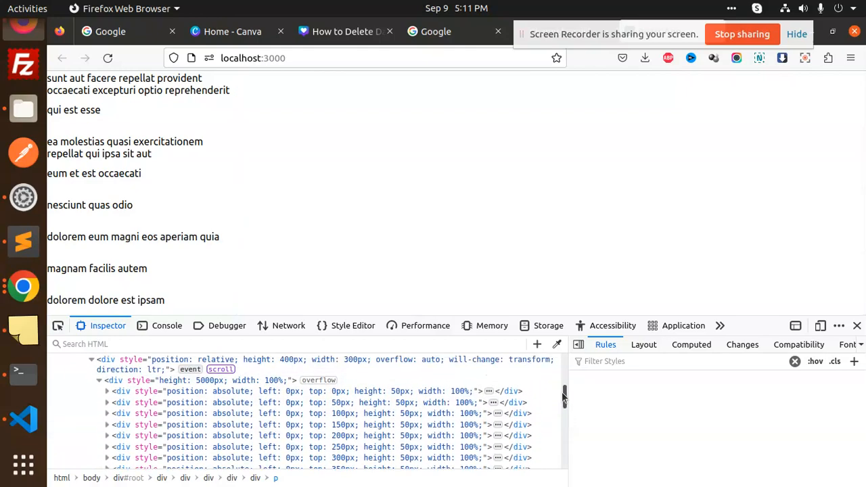
{"action": "scroll", "scroll_direction": "down", "scroll_amount": 3}
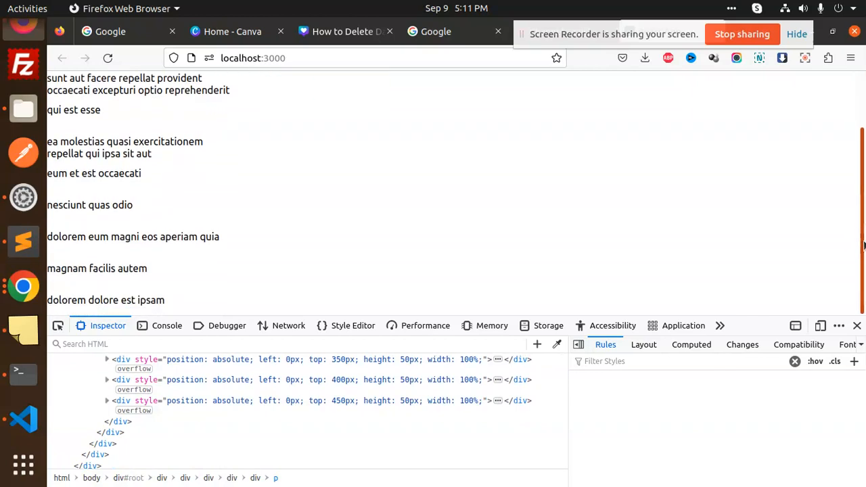
{"action": "mouse_move", "coordinate": [541, 325]}
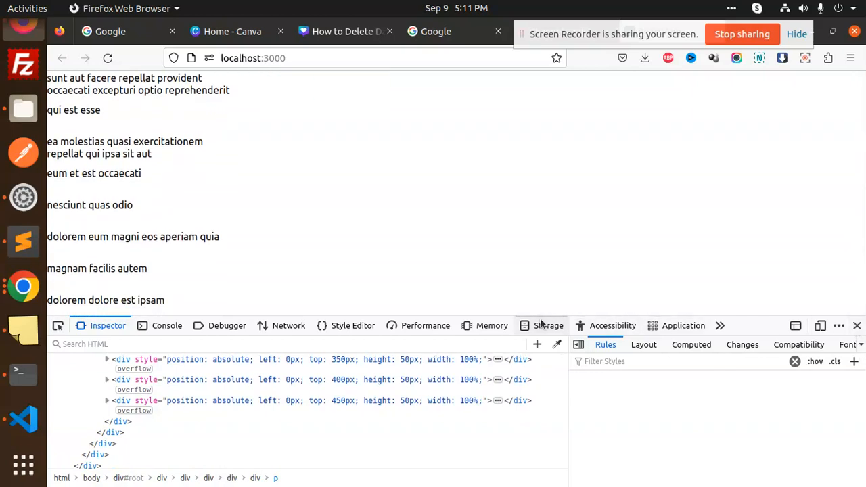
Dock DevTools to the right and scroll the post list to watch rows re-render at large top offsets
{"action": "left_click", "coordinate": [839, 324]}
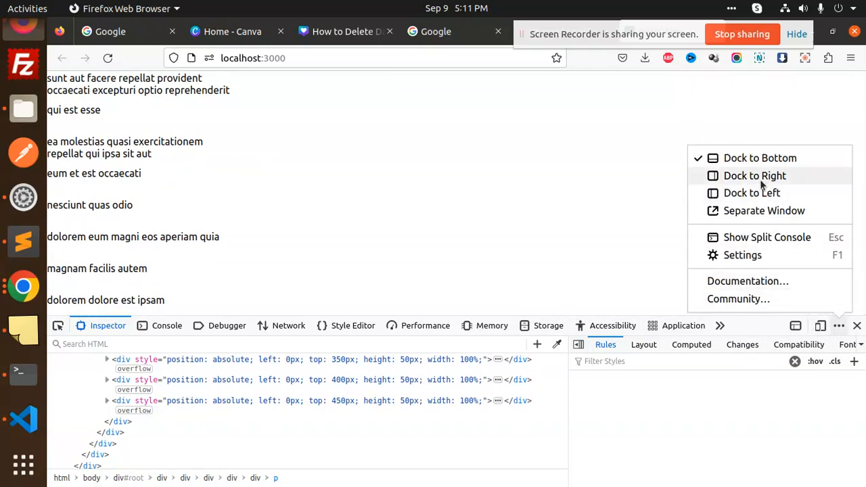
{"action": "left_click", "coordinate": [755, 176]}
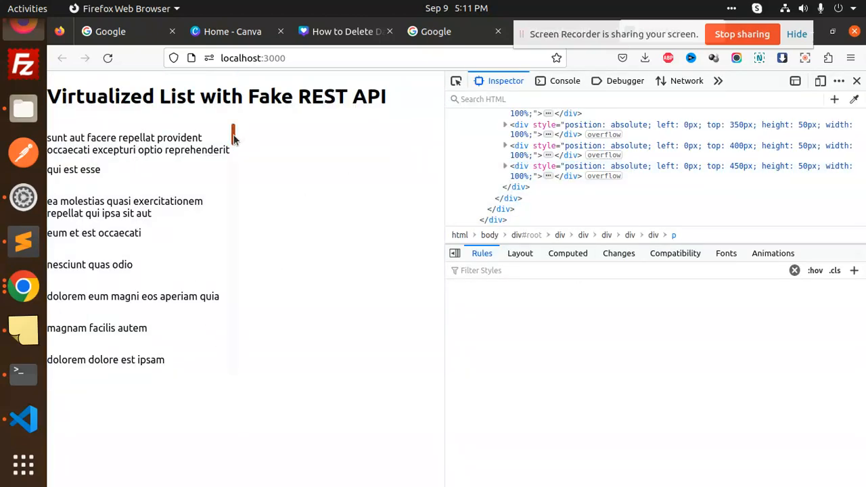
{"action": "scroll", "scroll_direction": "down", "scroll_amount": 3}
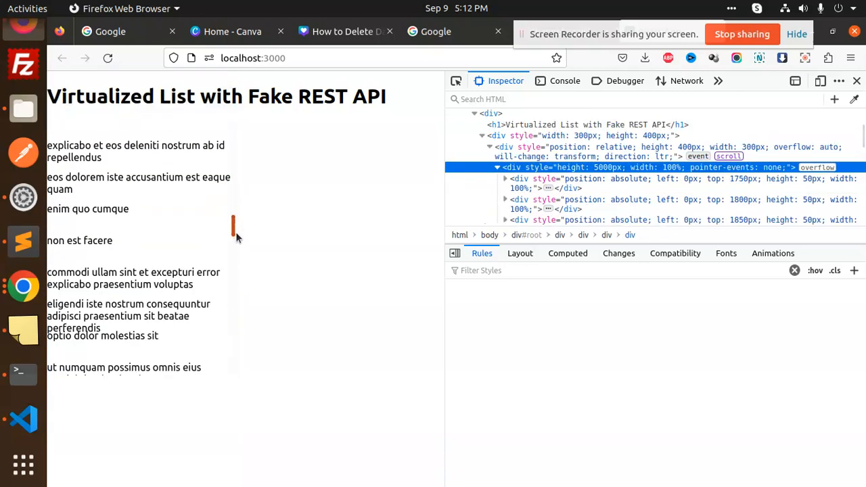
{"action": "scroll", "scroll_direction": "down", "scroll_amount": 3}
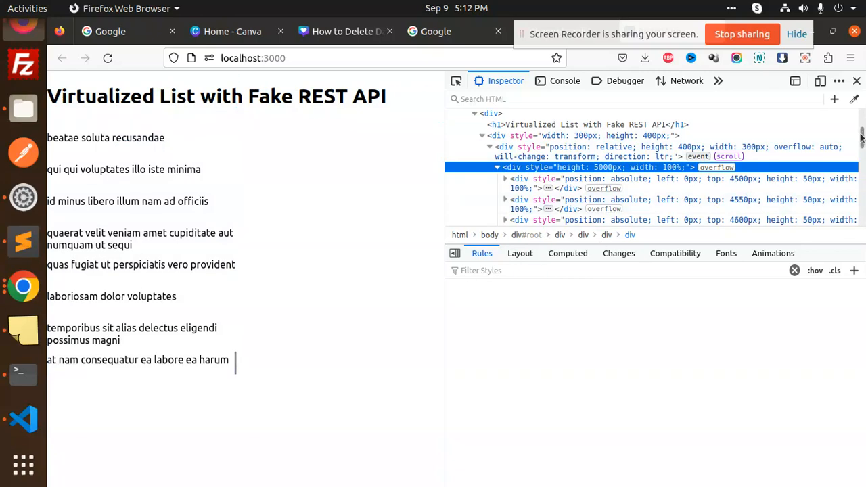
{"action": "scroll", "scroll_direction": "down", "scroll_amount": 3}
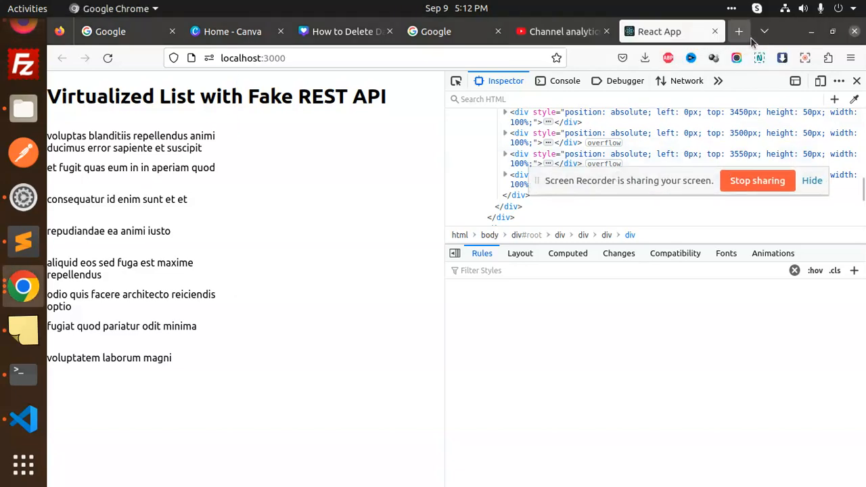
View the react-window npm page with its weekly downloads, then return to VirtualizedList.js in VS Code
{"action": "left_click", "coordinate": [739, 31]}
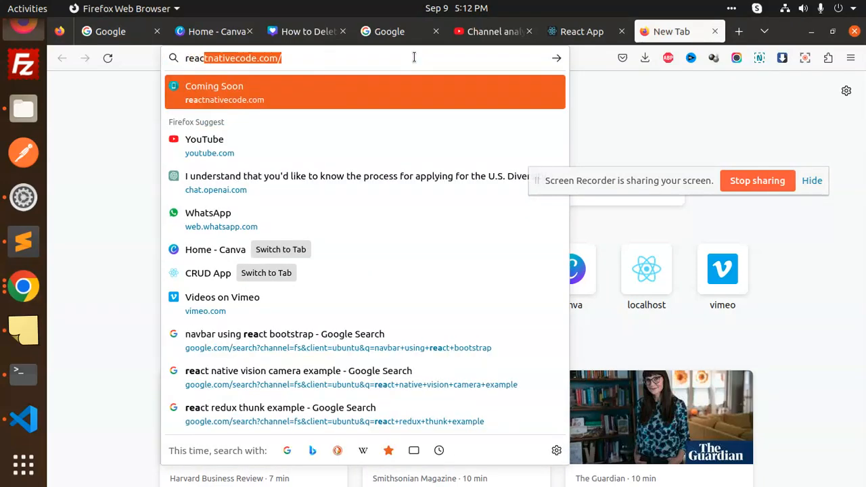
{"action": "type", "text": "react wi"}
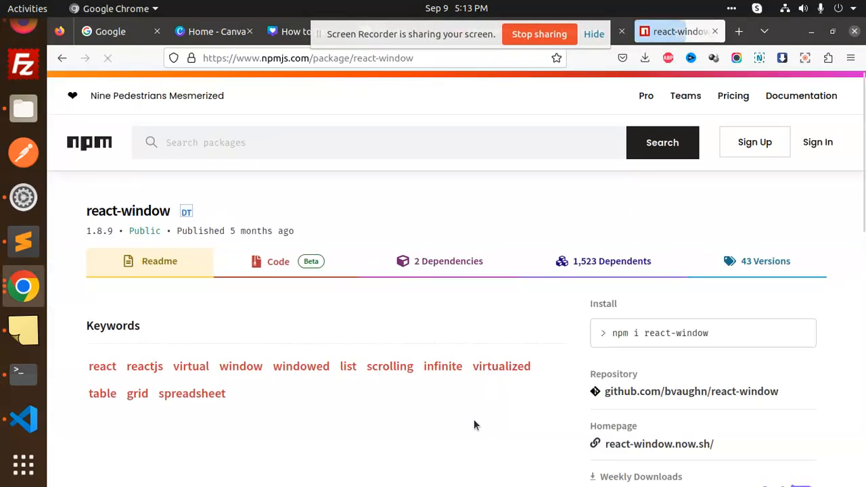
{"action": "scroll", "scroll_direction": "down", "scroll_amount": 3}
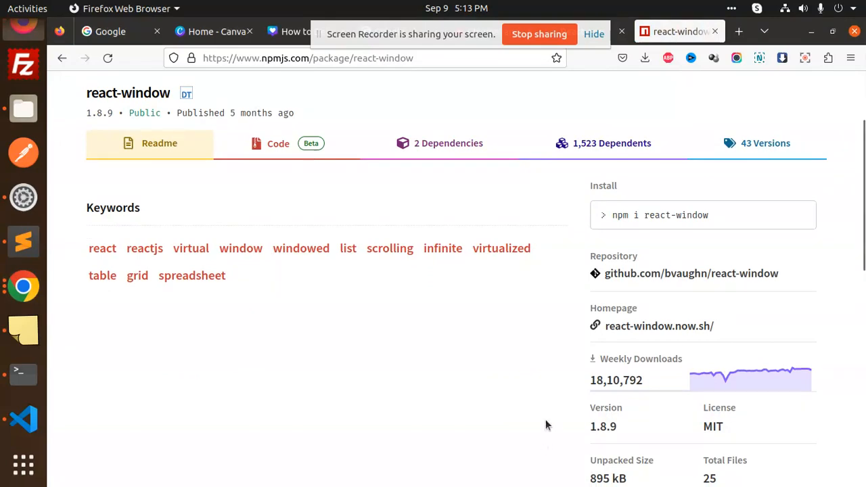
{"action": "mouse_move", "coordinate": [609, 393]}
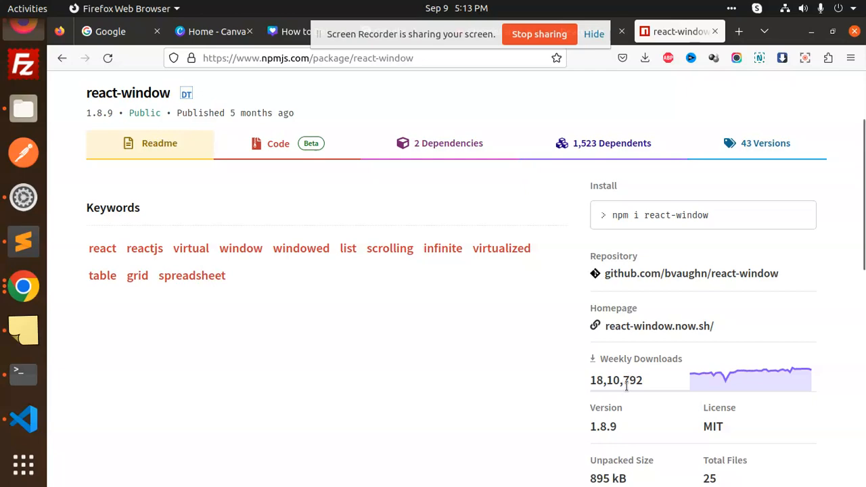
{"action": "left_click", "coordinate": [23, 420]}
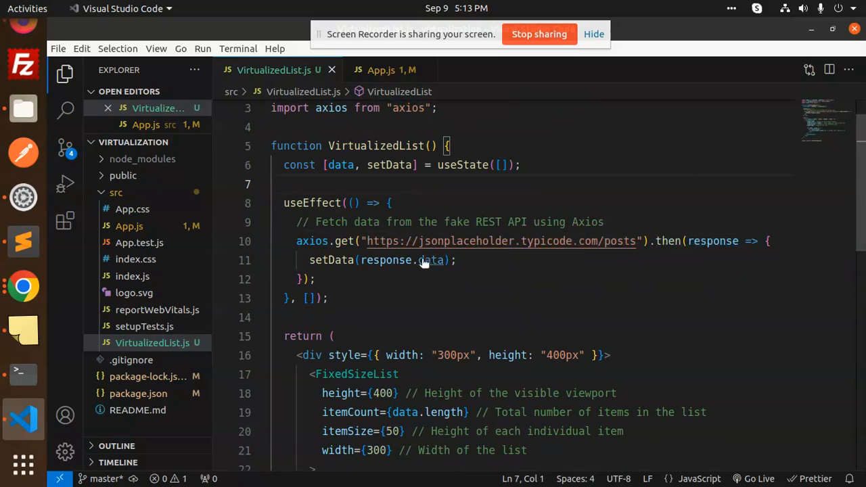
{"action": "scroll", "scroll_direction": "down", "scroll_amount": 3}
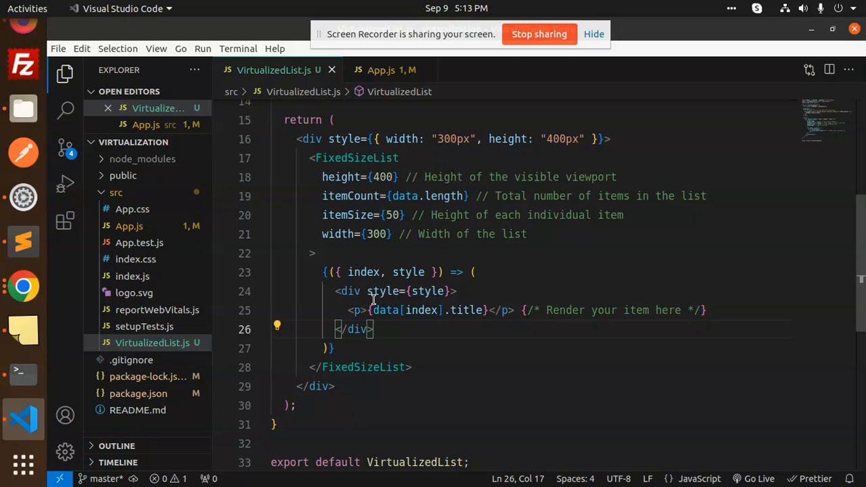
{"action": "double_click", "coordinate": [364, 272]}
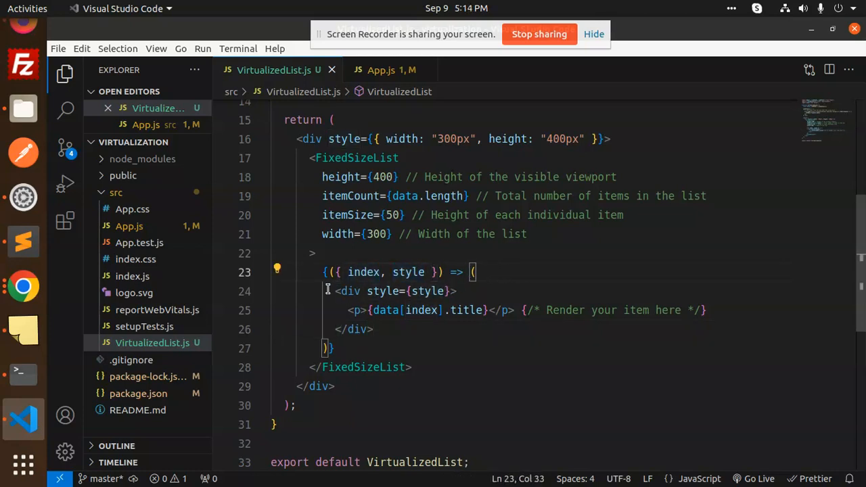
{"action": "double_click", "coordinate": [420, 310]}
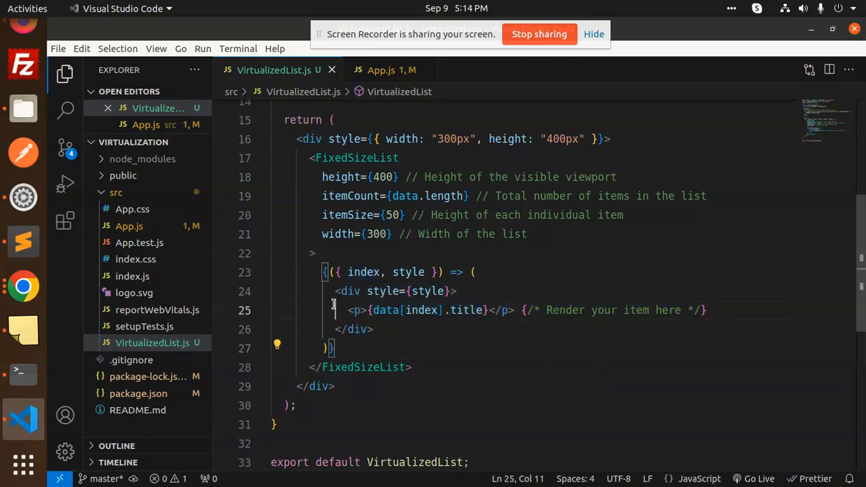
{"action": "double_click", "coordinate": [422, 310]}
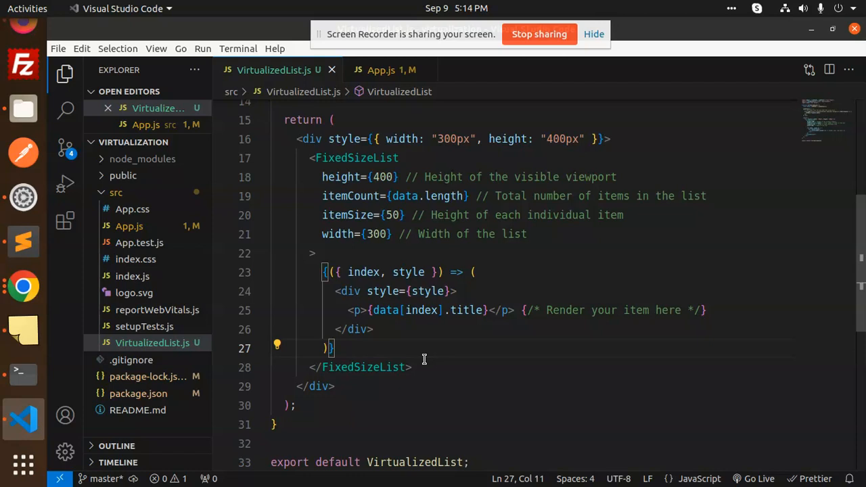
{"action": "mouse_move", "coordinate": [438, 182]}
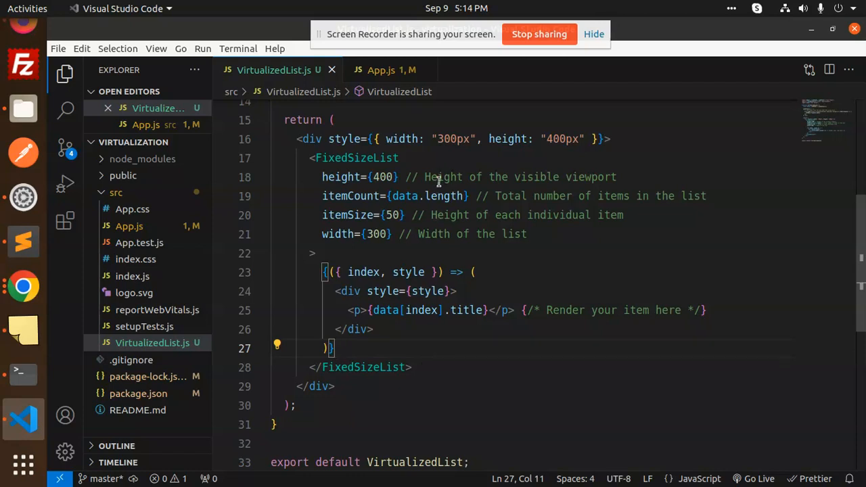